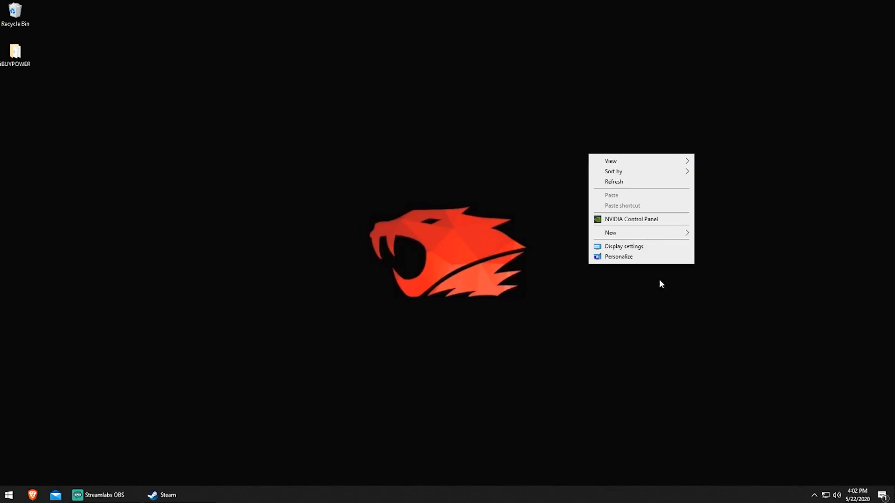
- Choose Display settings from the desktop context menu to see both monitors
click(624, 246)
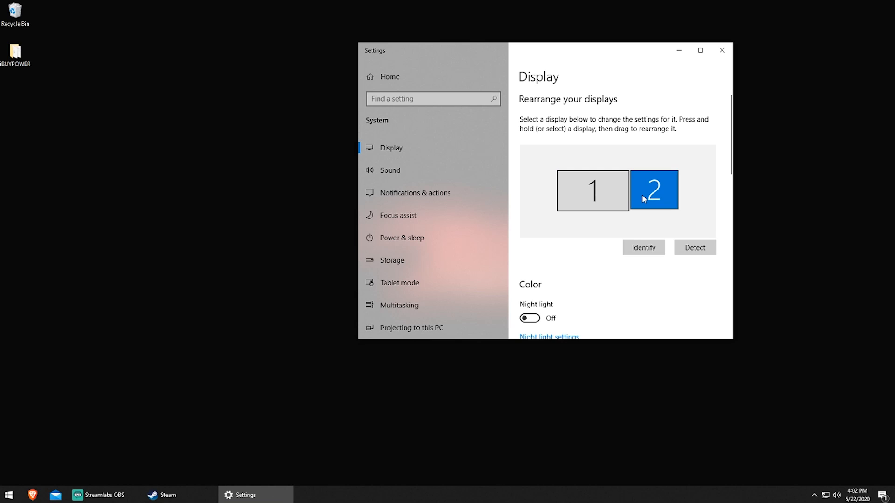
click(583, 206)
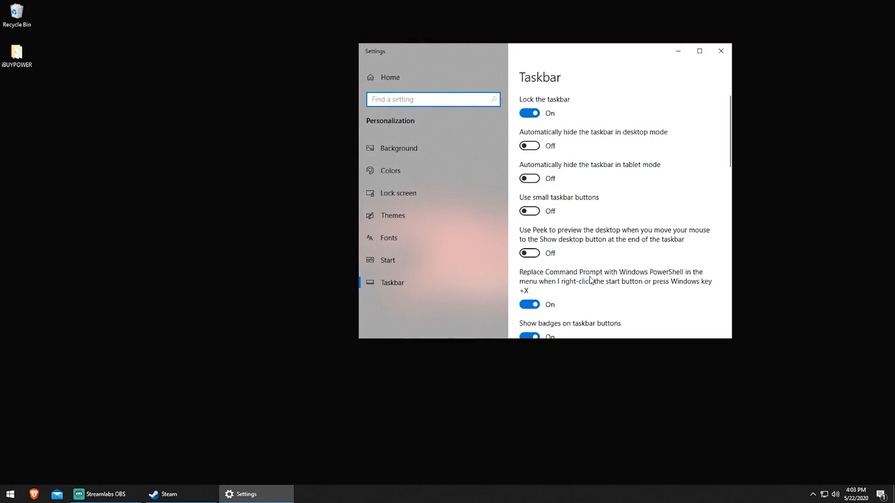
- Scroll down the Taskbar settings to the multiple-display options
scroll(down, 3)
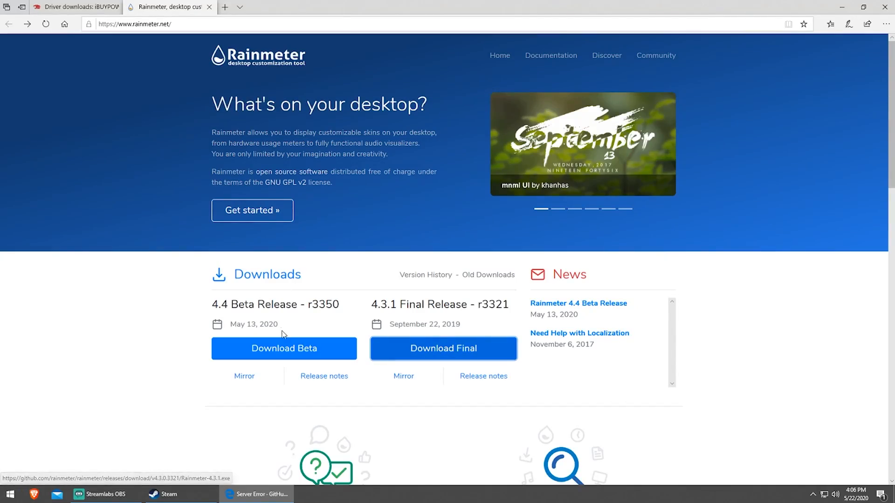
- Download the Rainmeter 4.4 Beta and run its installer from the download bar
click(284, 349)
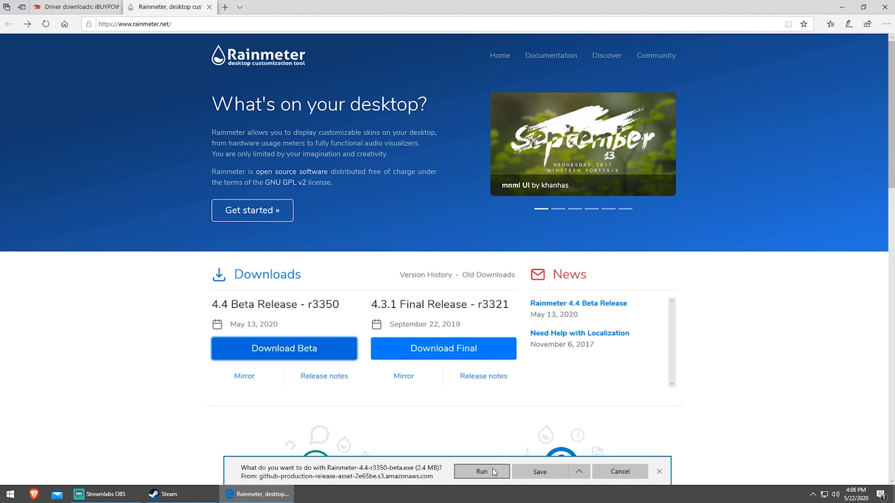
click(481, 471)
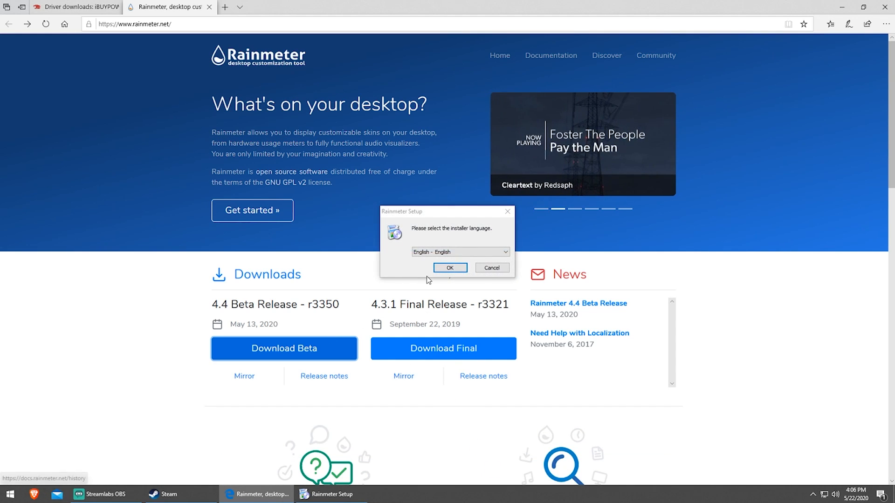